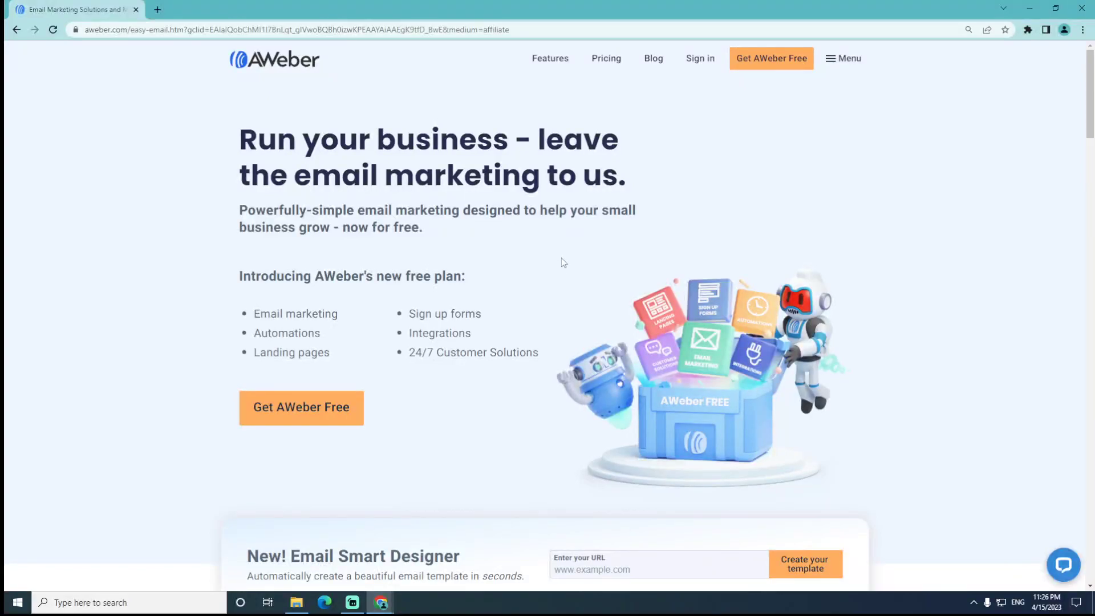
Scroll the homepage and open the 'Get AWeber Free' sign-up page in a new tab
scroll(down, 3)
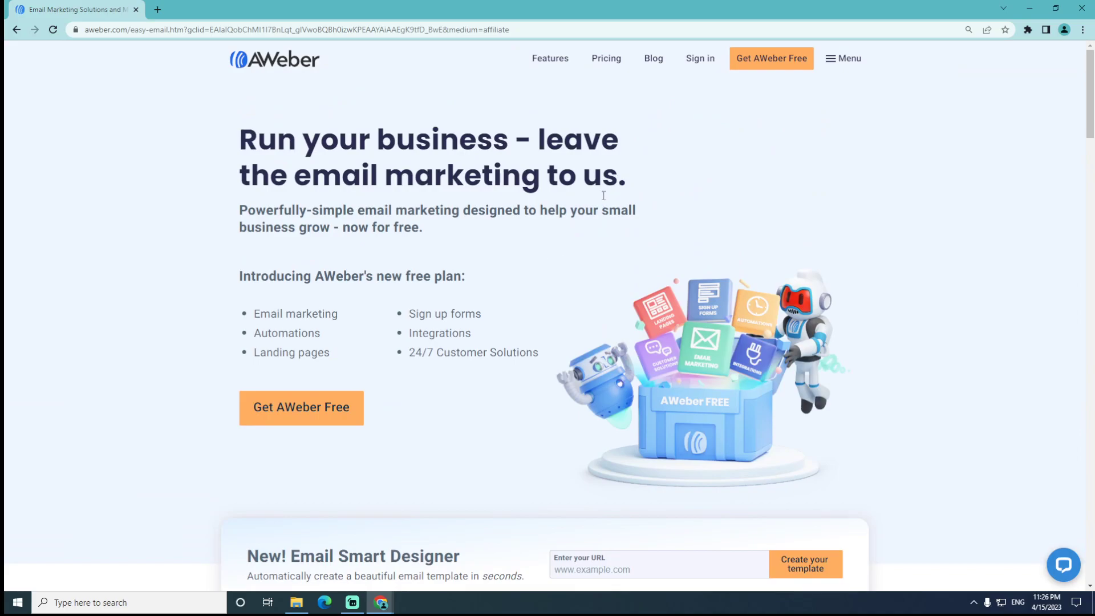
scroll(down, 3)
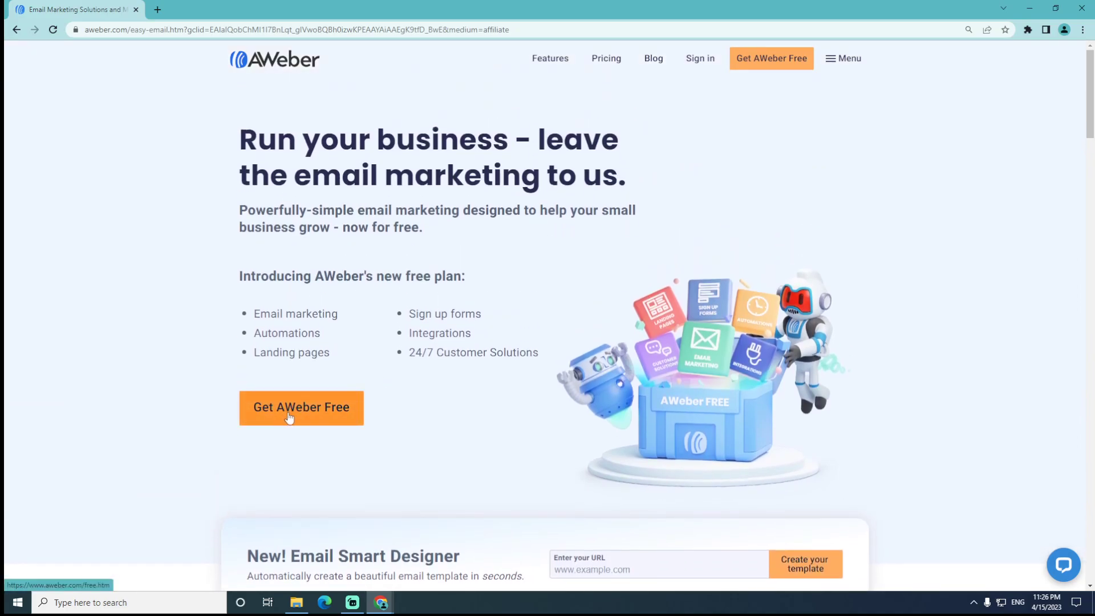
click(301, 407)
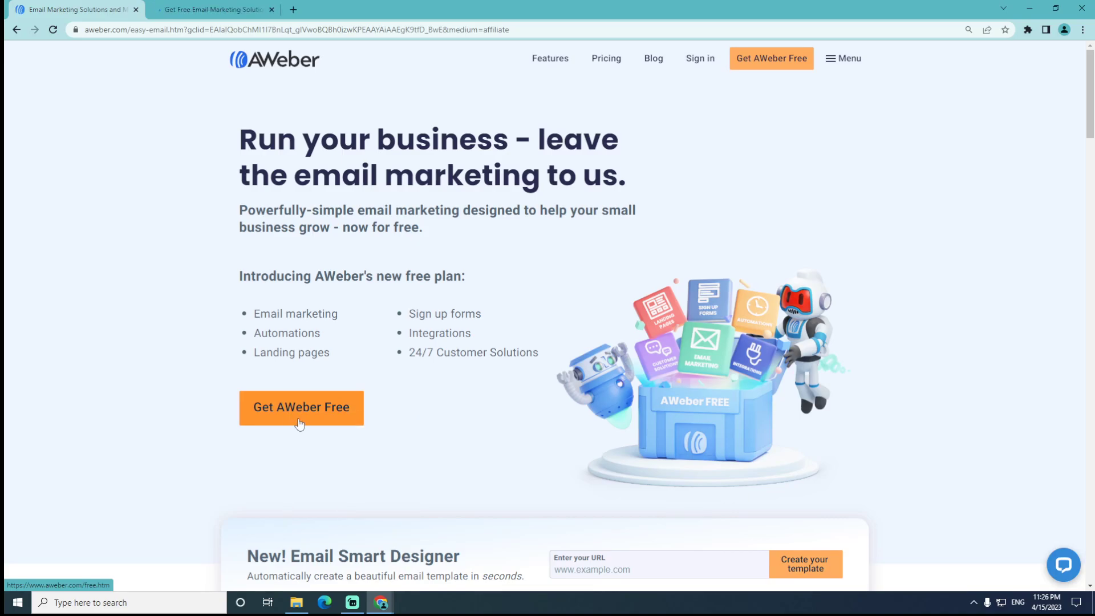
Fill the free sign-up form with the name 'Hazan' and an email, pass the reCAPTCHA, and submit
click(301, 407)
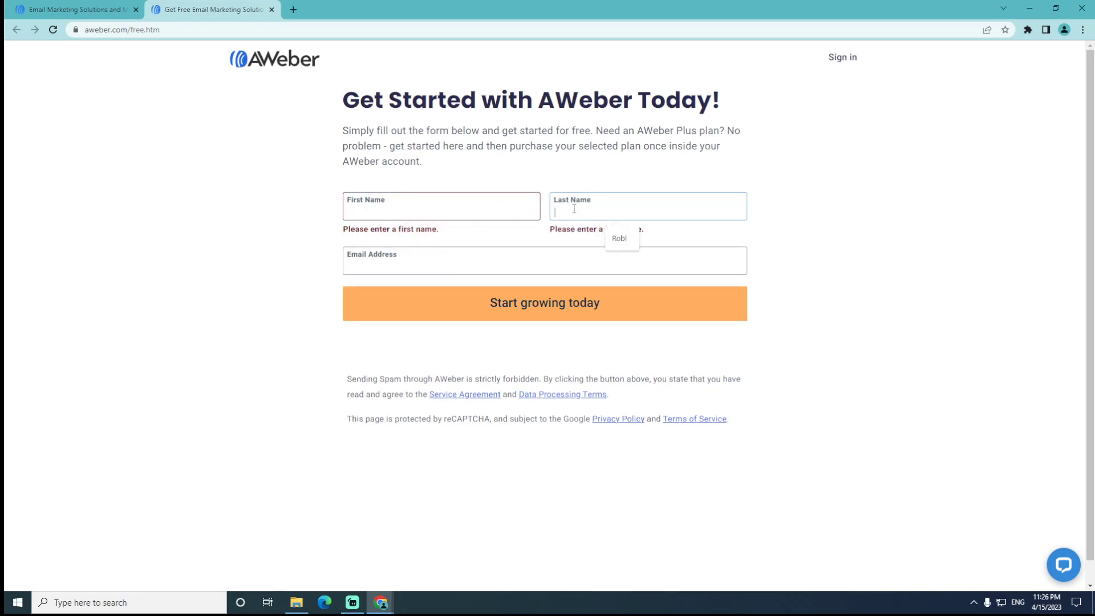
text(Hazan)
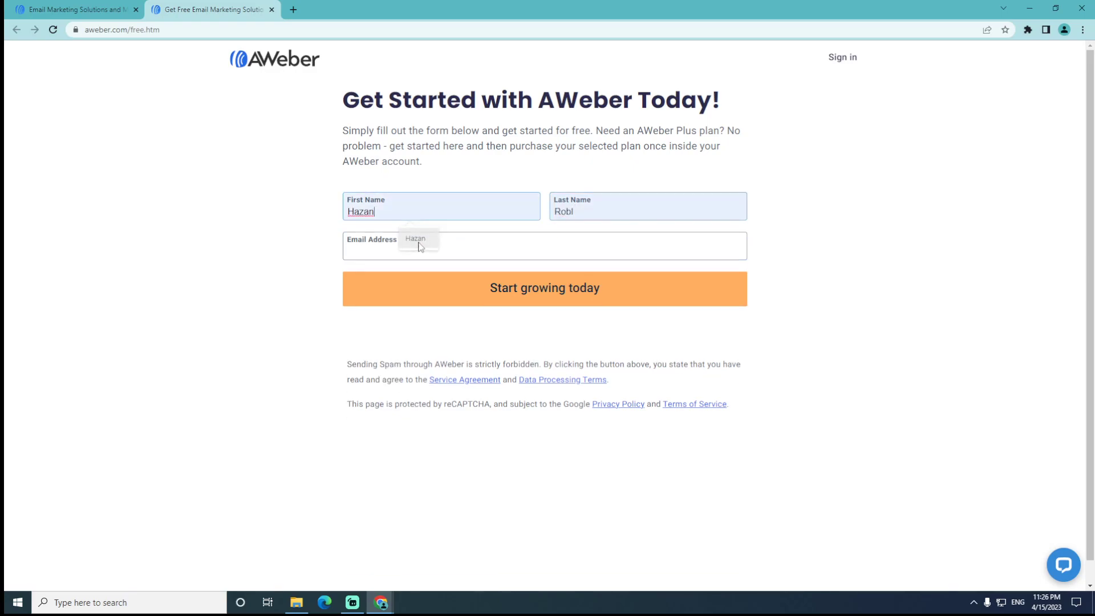
click(544, 288)
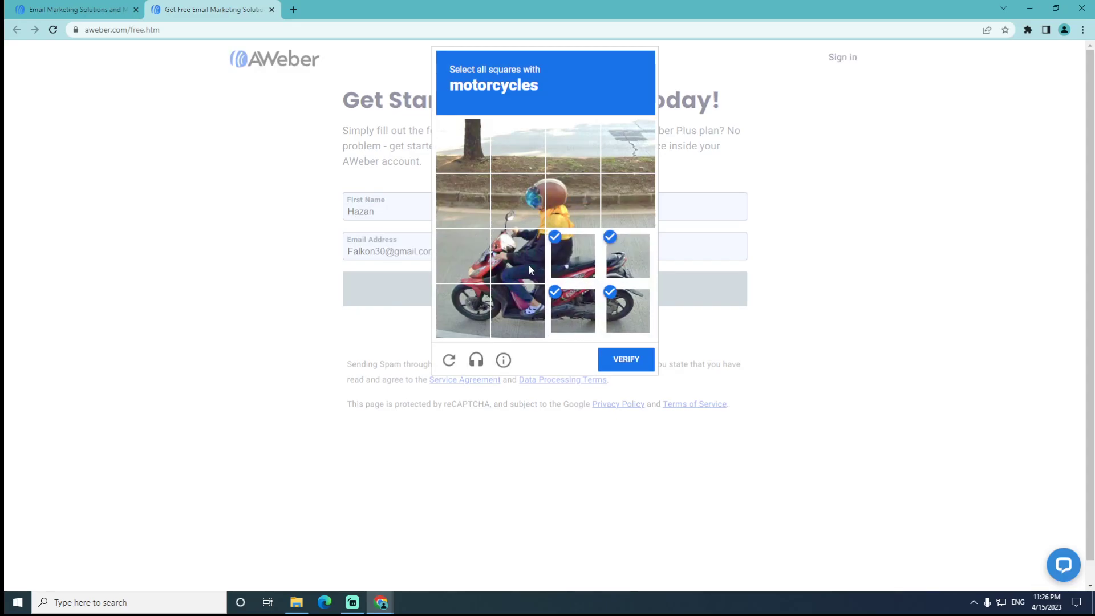
click(625, 359)
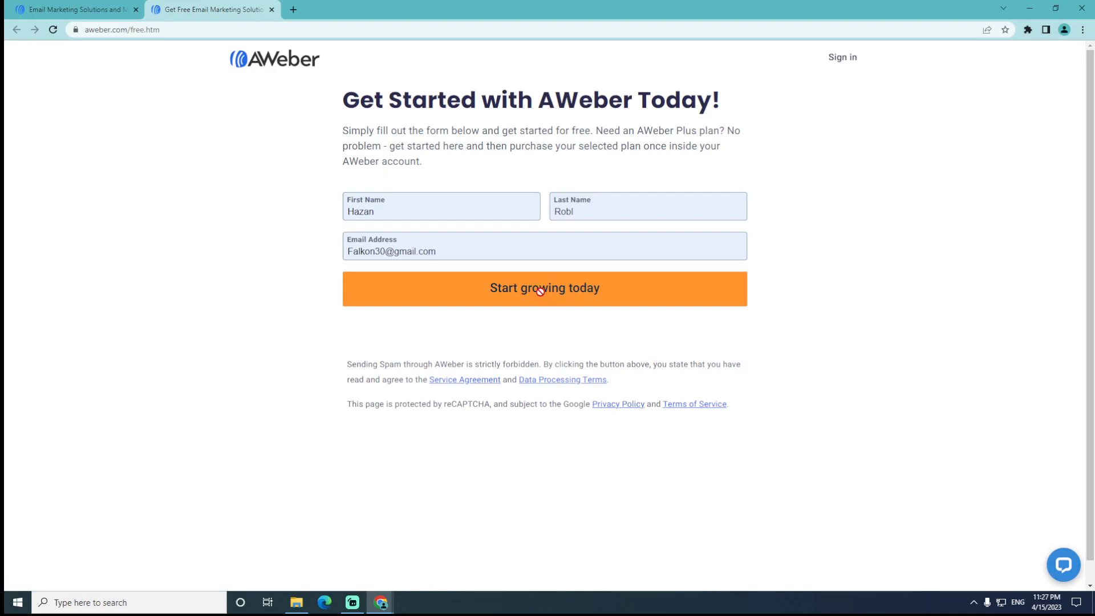
click(544, 288)
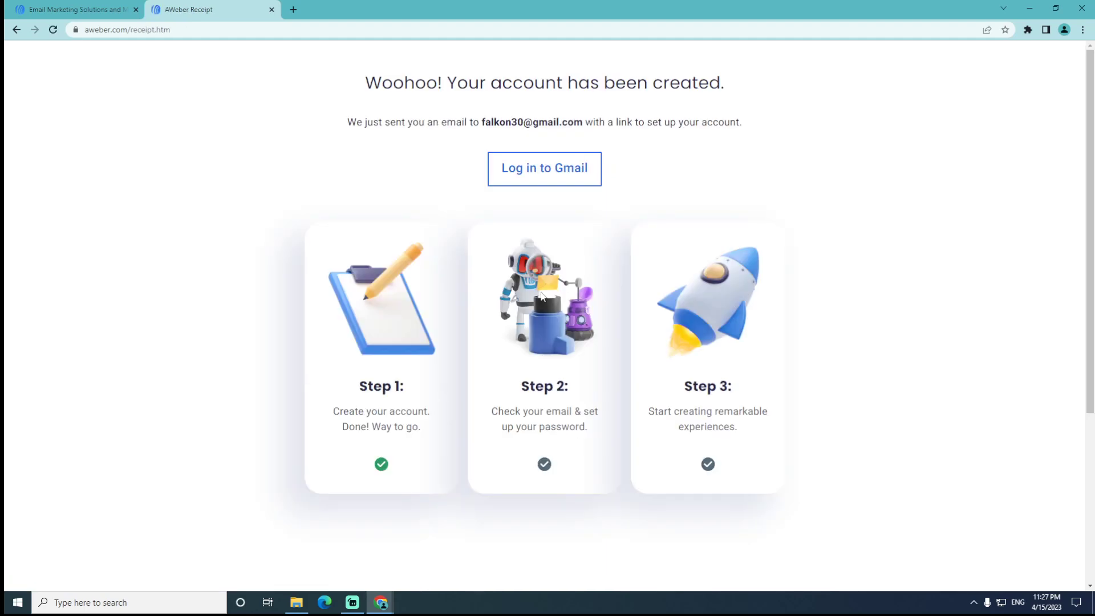
Scroll through the account-created page's three setup steps
scroll(down, 3)
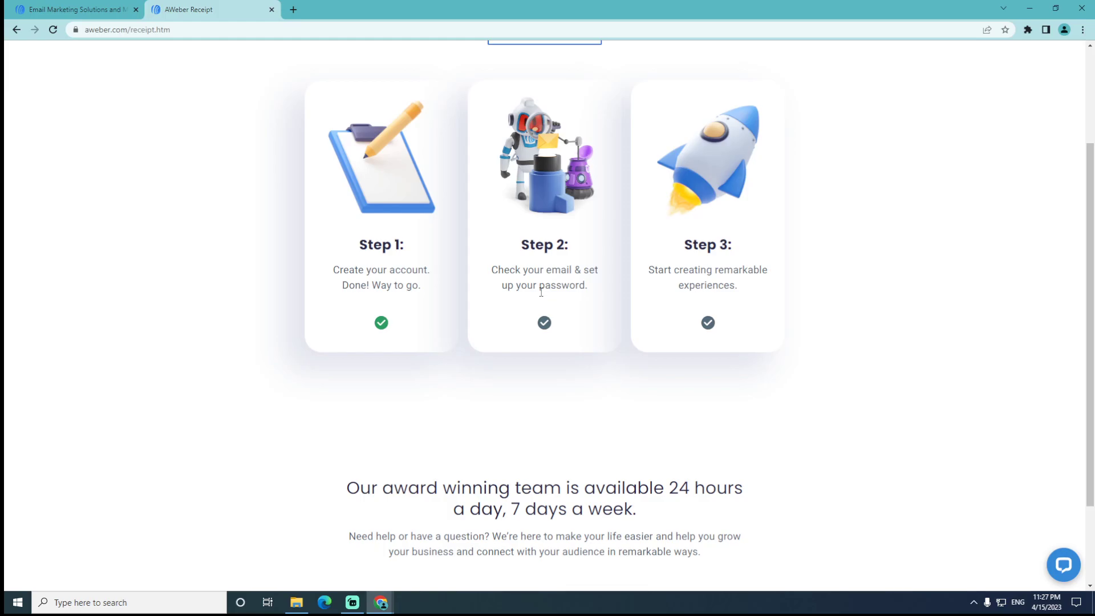
scroll(down, 3)
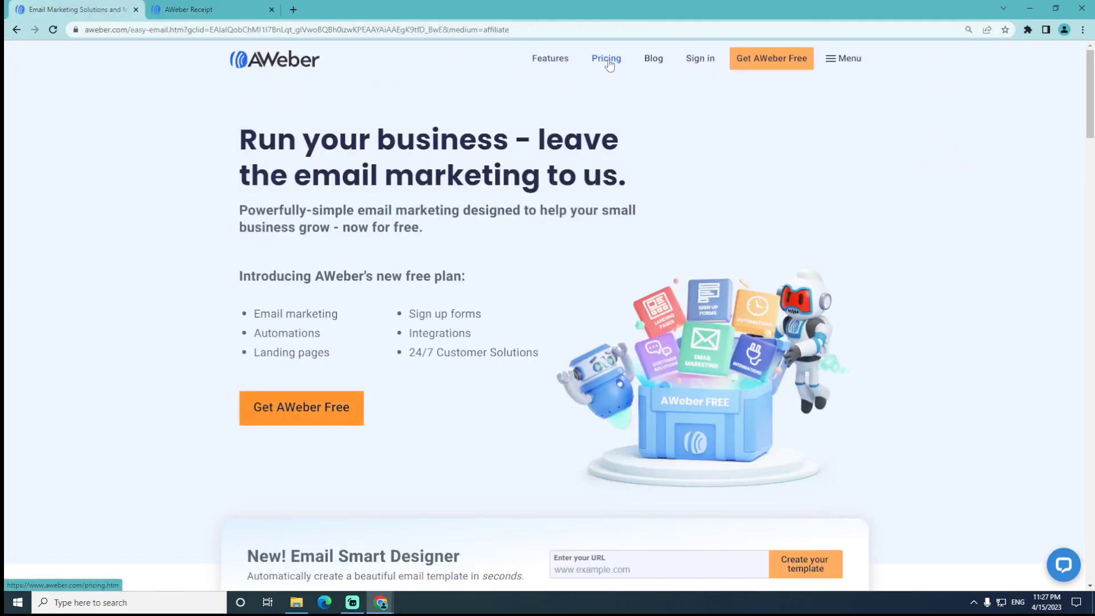
Go to Pricing and browse the Unlimited, Plus, Lite and Free plan cards
click(606, 58)
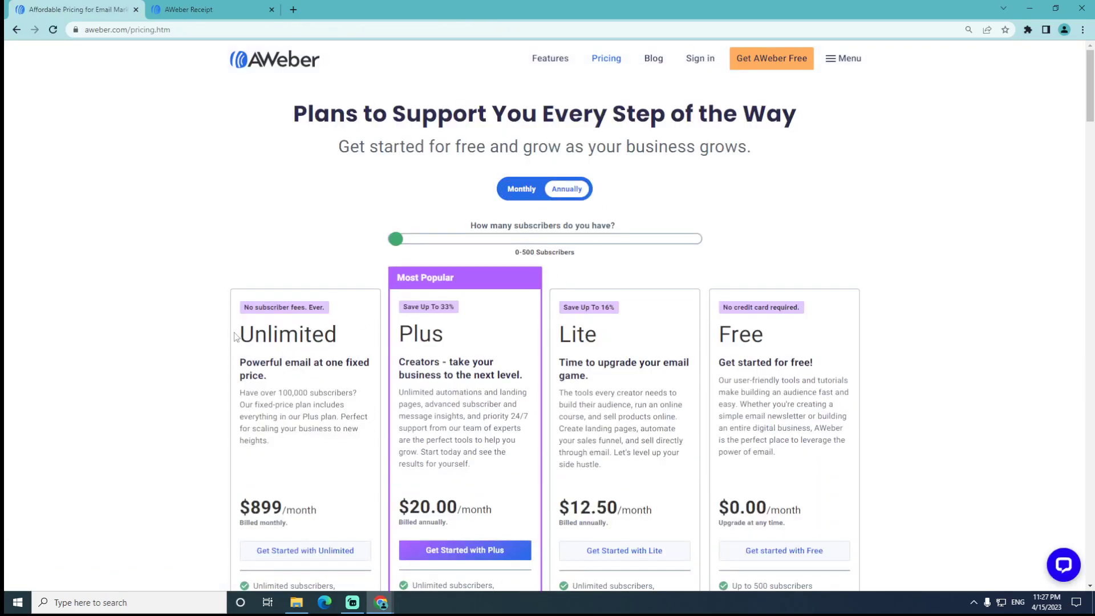
scroll(down, 3)
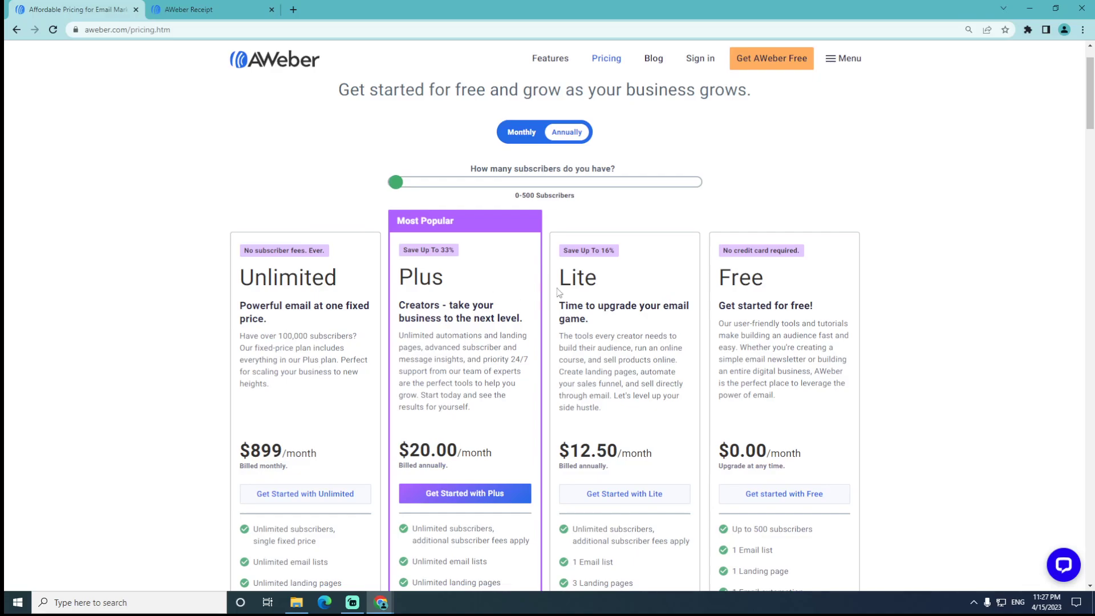
scroll(down, 3)
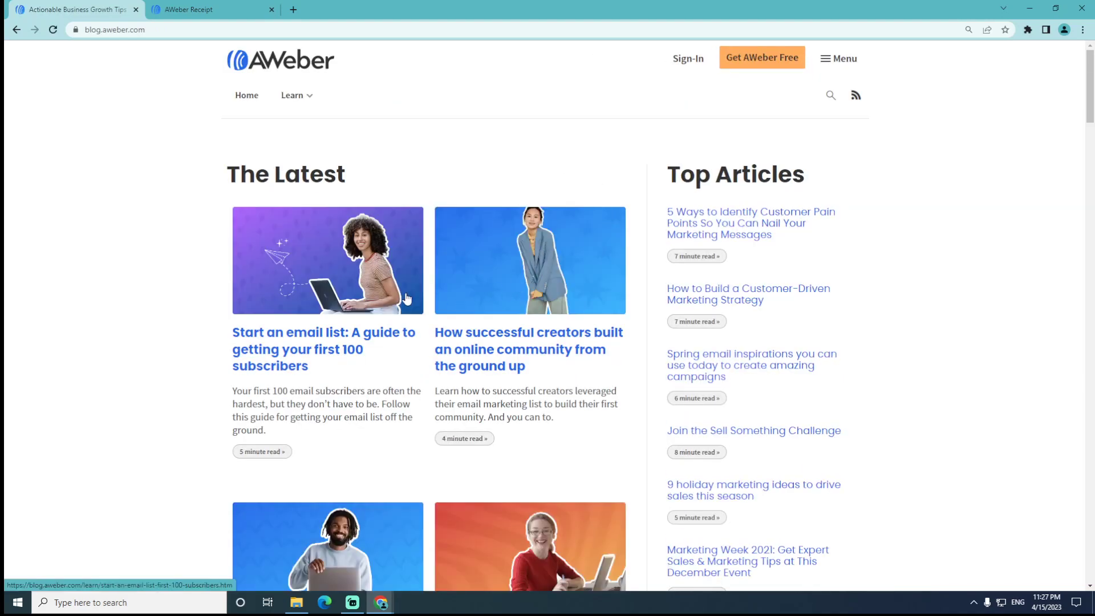
Browse the blog's latest articles, then expand the full site Menu
scroll(down, 3)
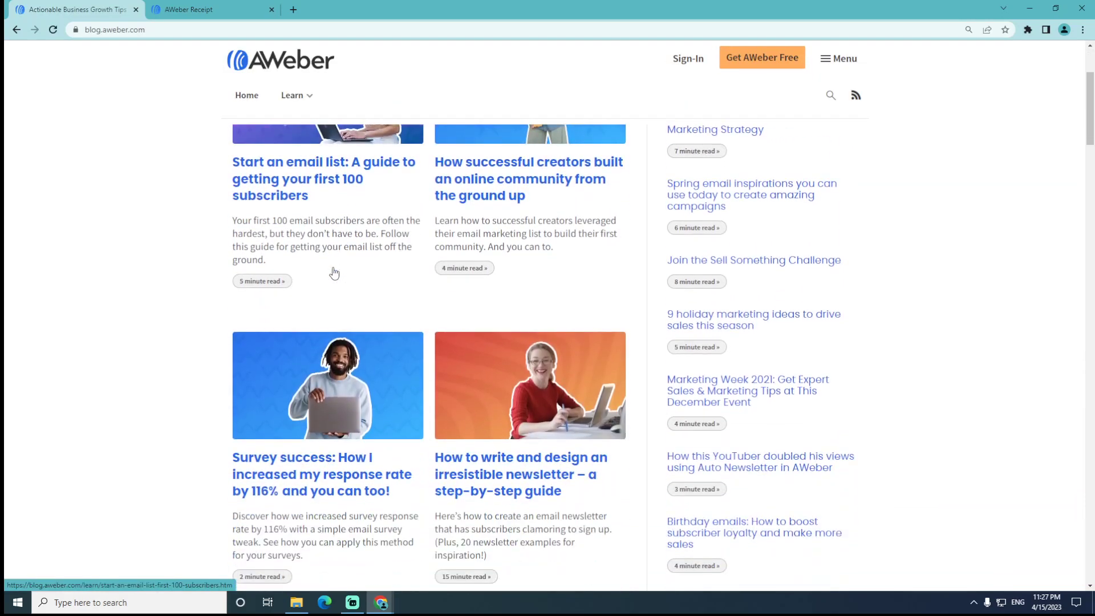
scroll(down, 3)
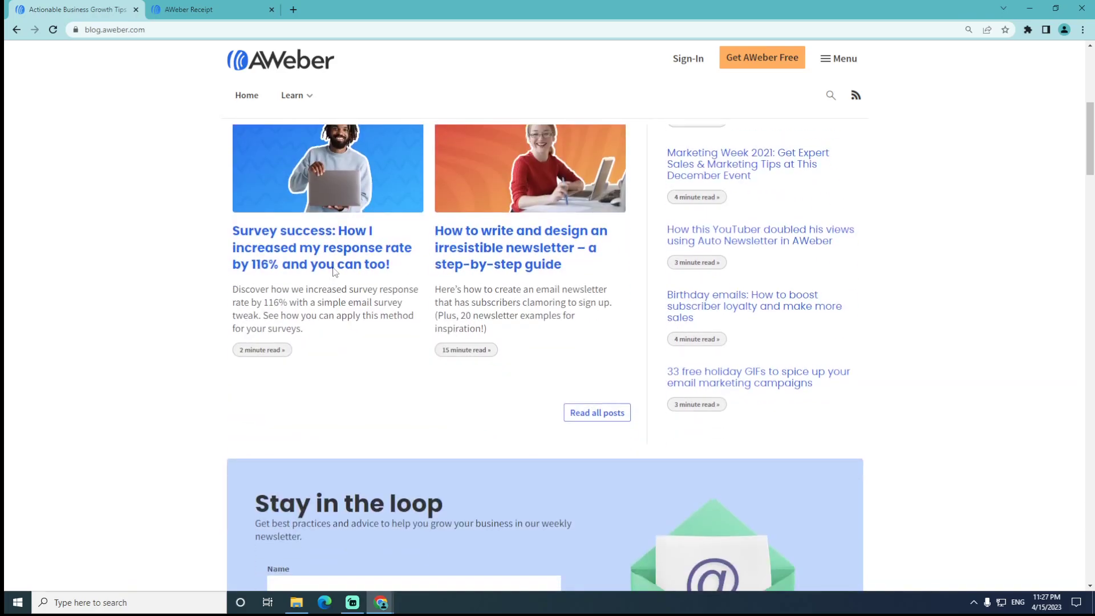
scroll(down, 3)
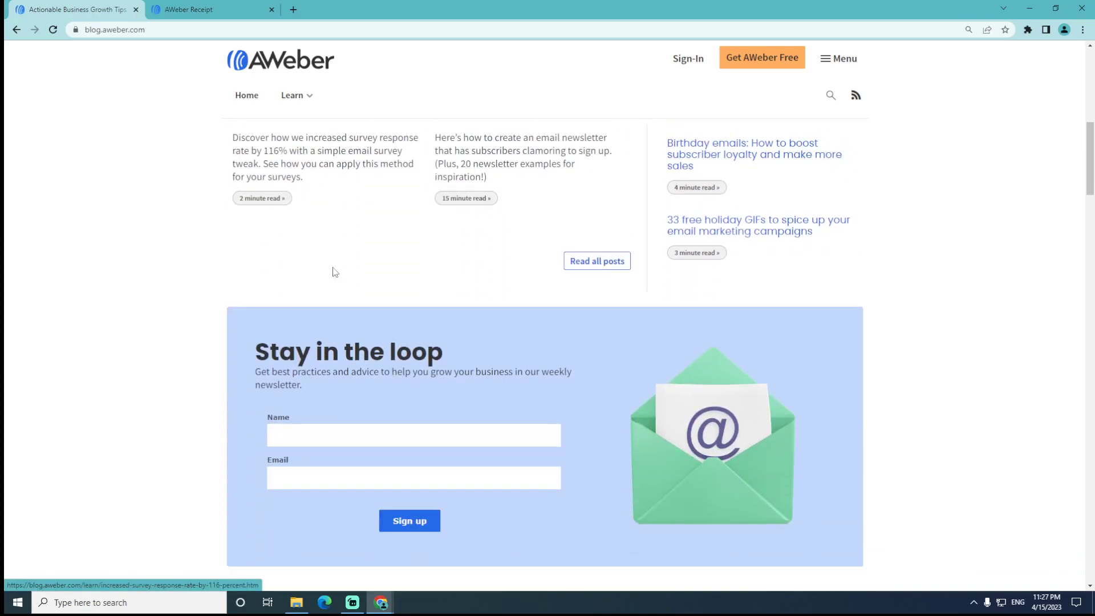
scroll(down, 3)
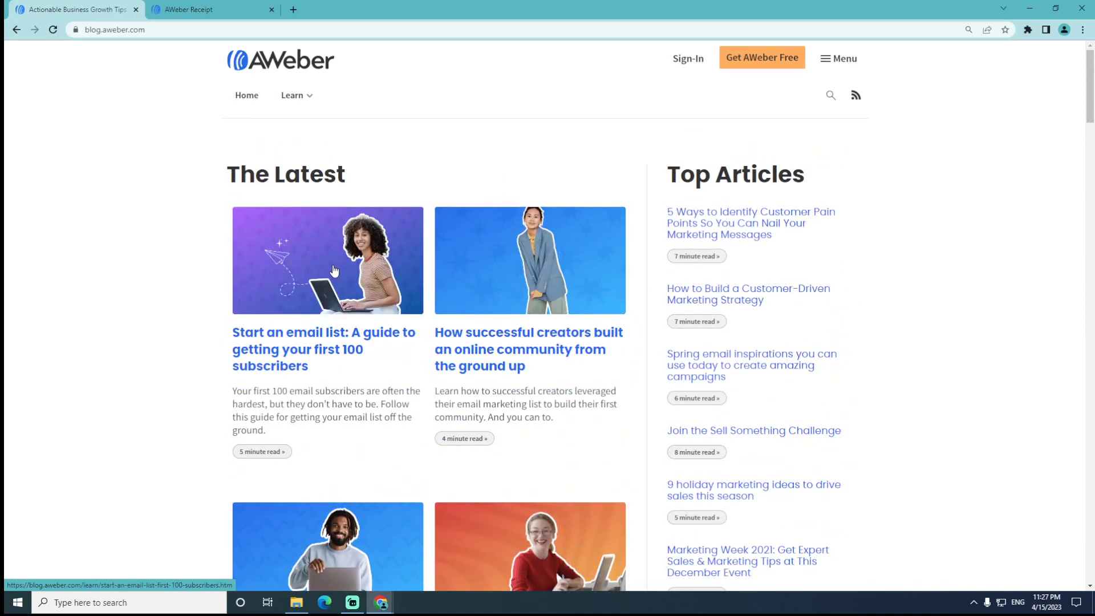
mouse_move(835, 72)
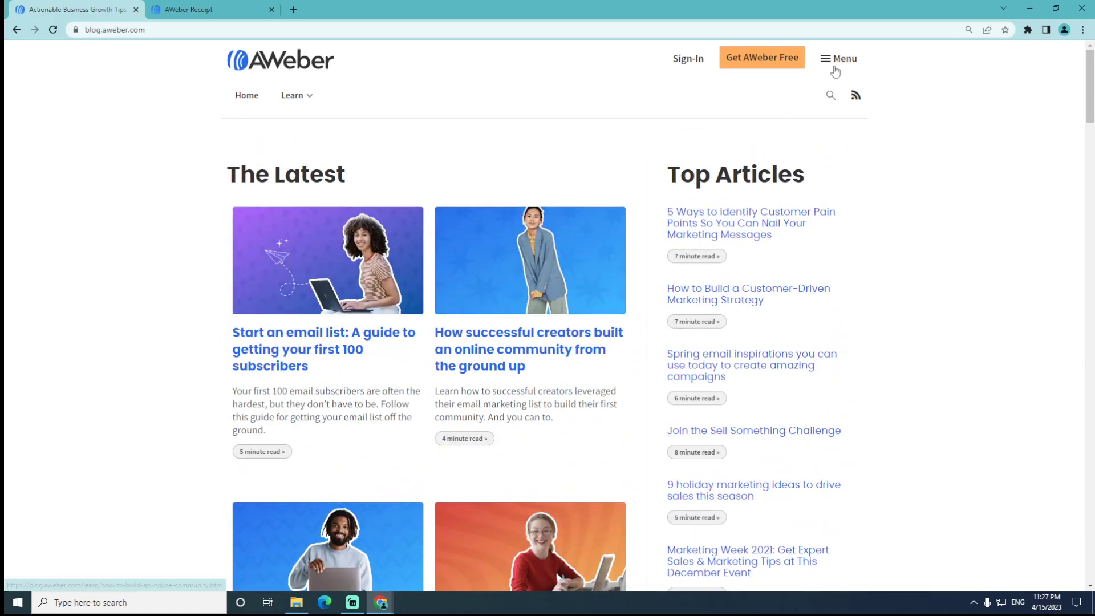
click(838, 58)
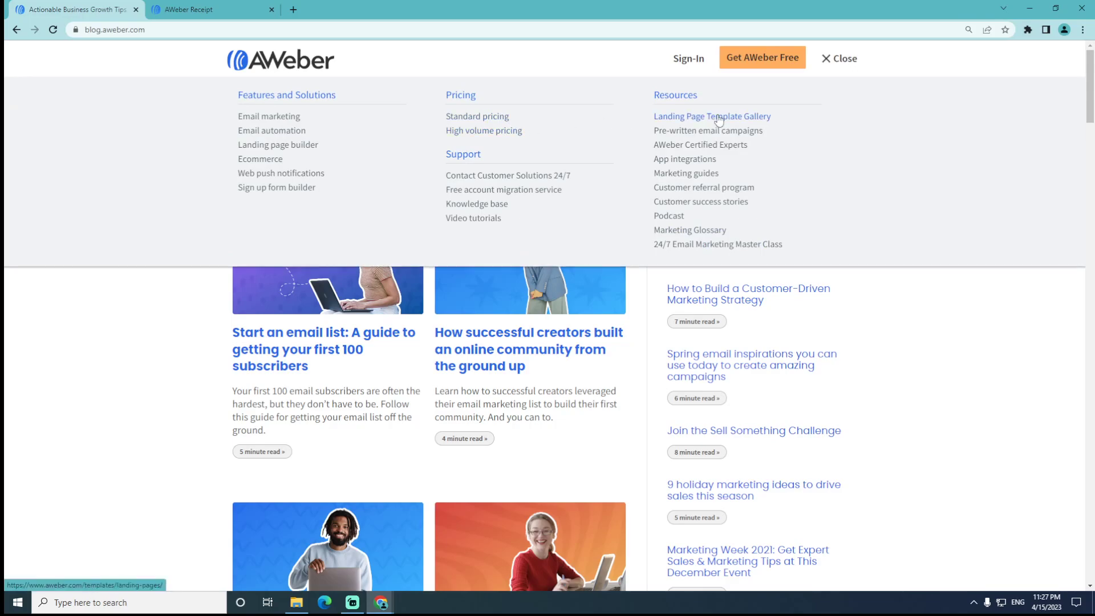
mouse_move(701, 202)
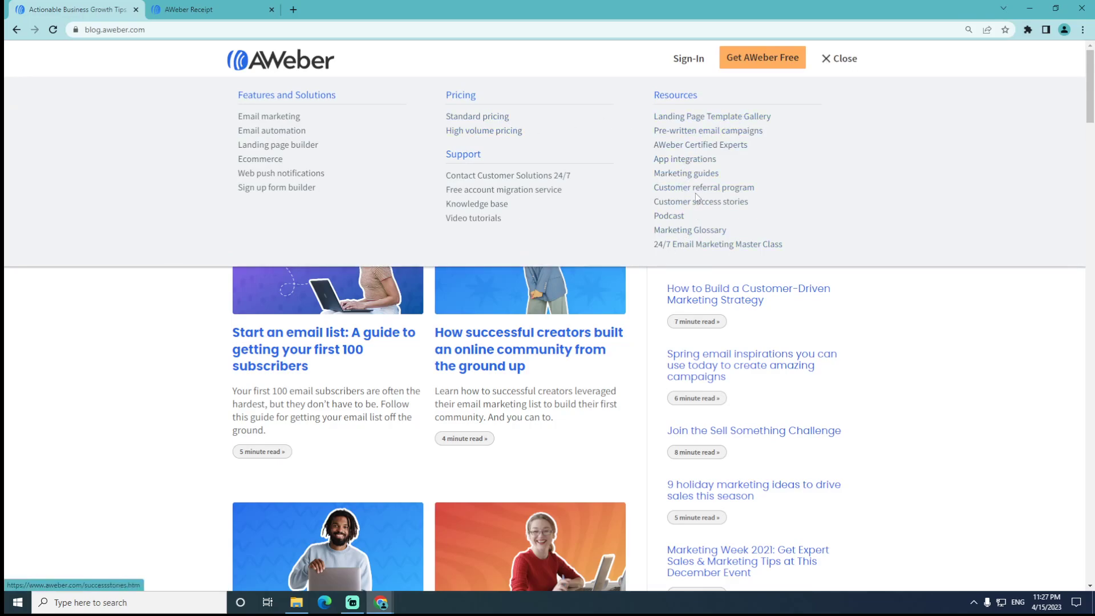
Open Customer referral program and review the up-to-50% offer and three steps
click(704, 187)
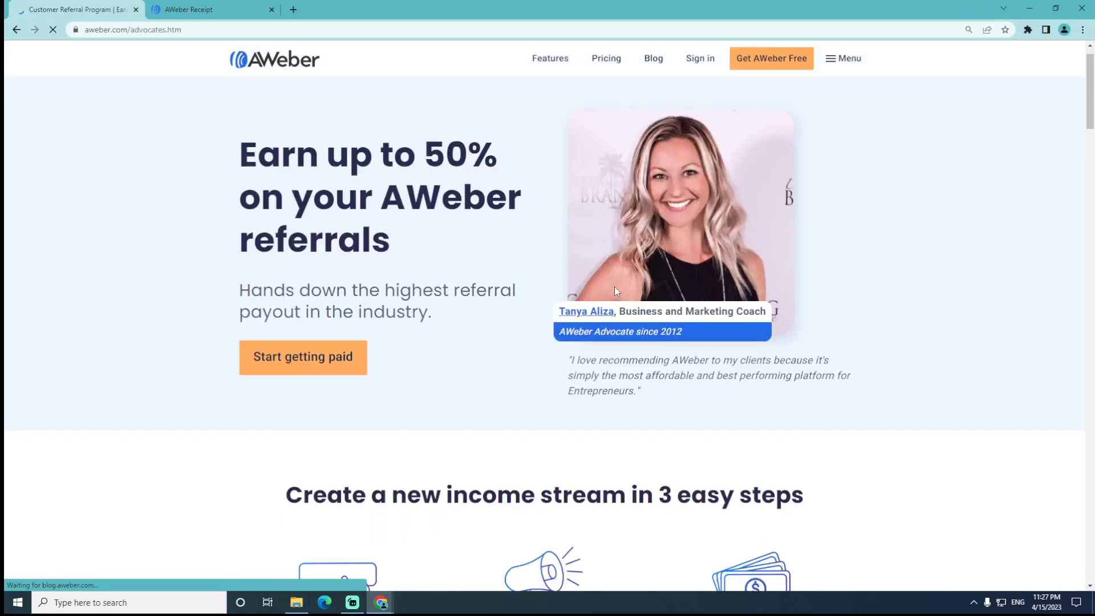
scroll(down, 3)
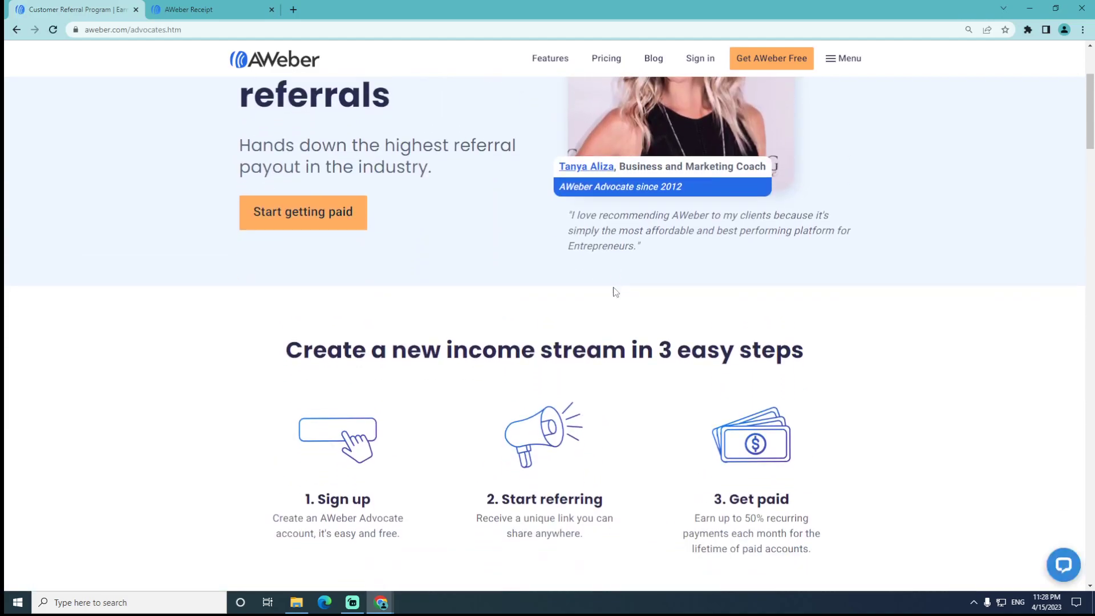
scroll(down, 3)
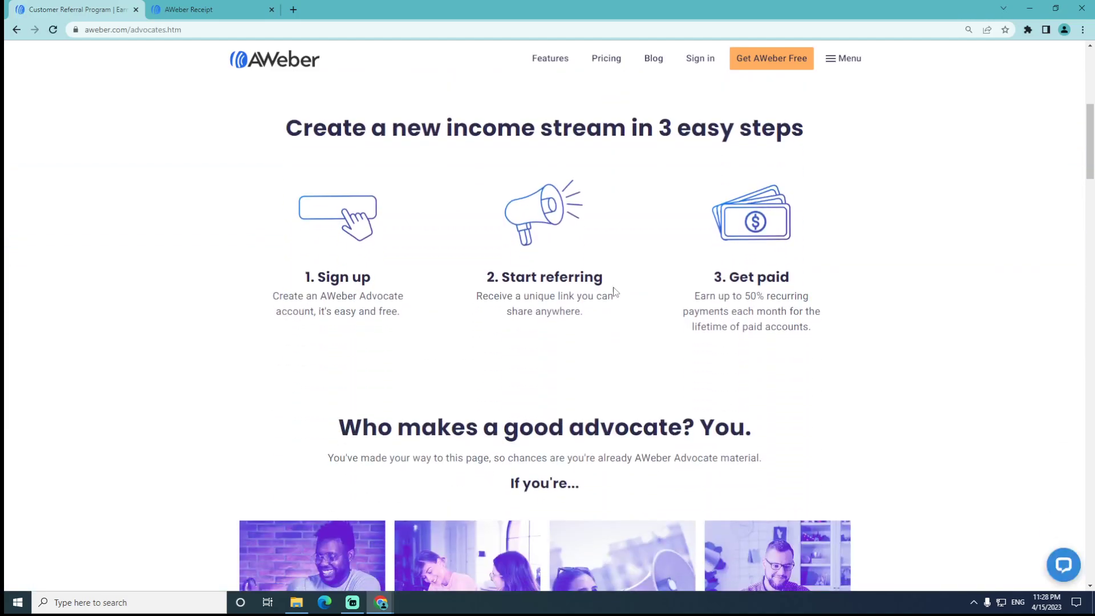
scroll(down, 3)
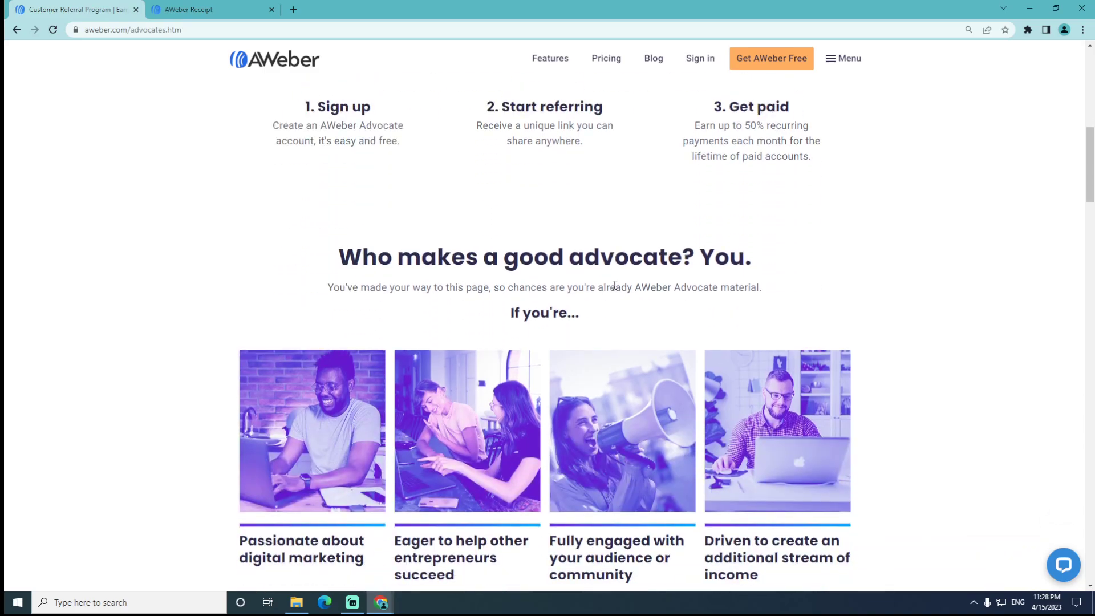
scroll(down, 3)
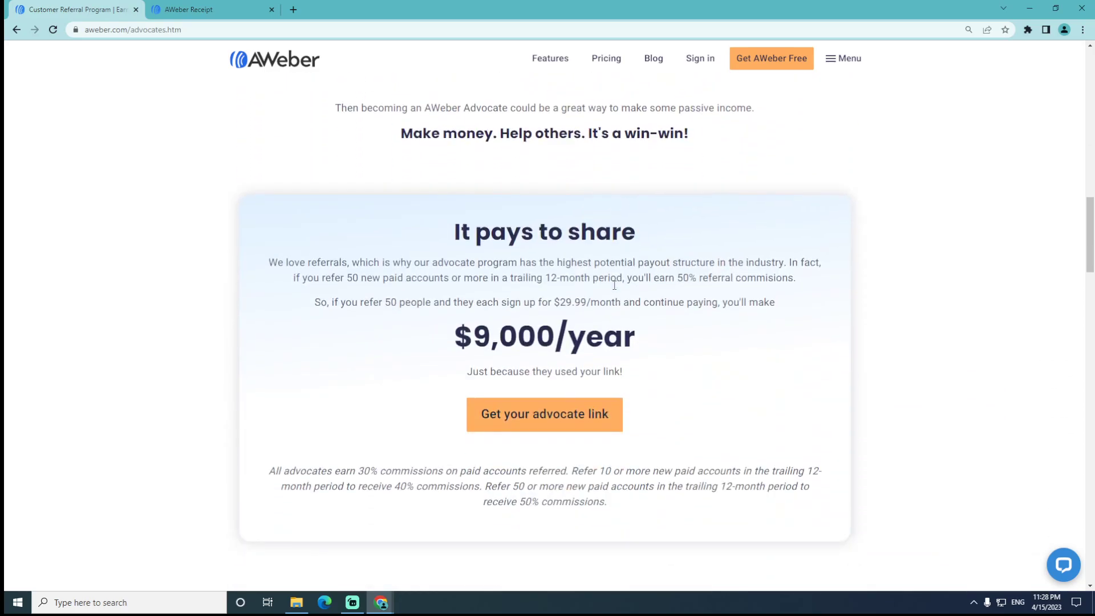
scroll(up, 3)
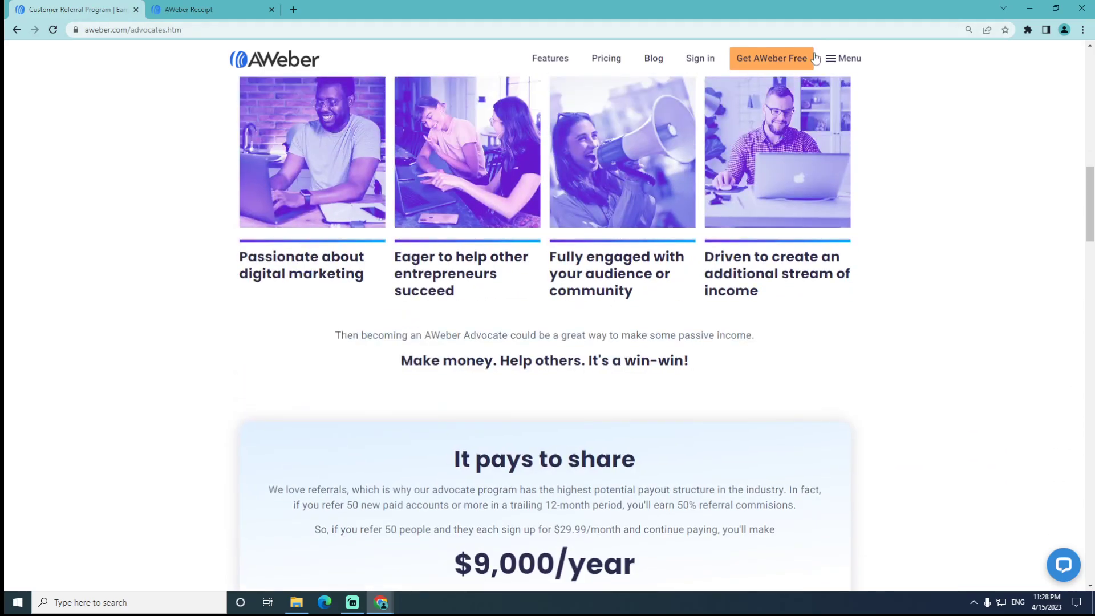
scroll(up, 3)
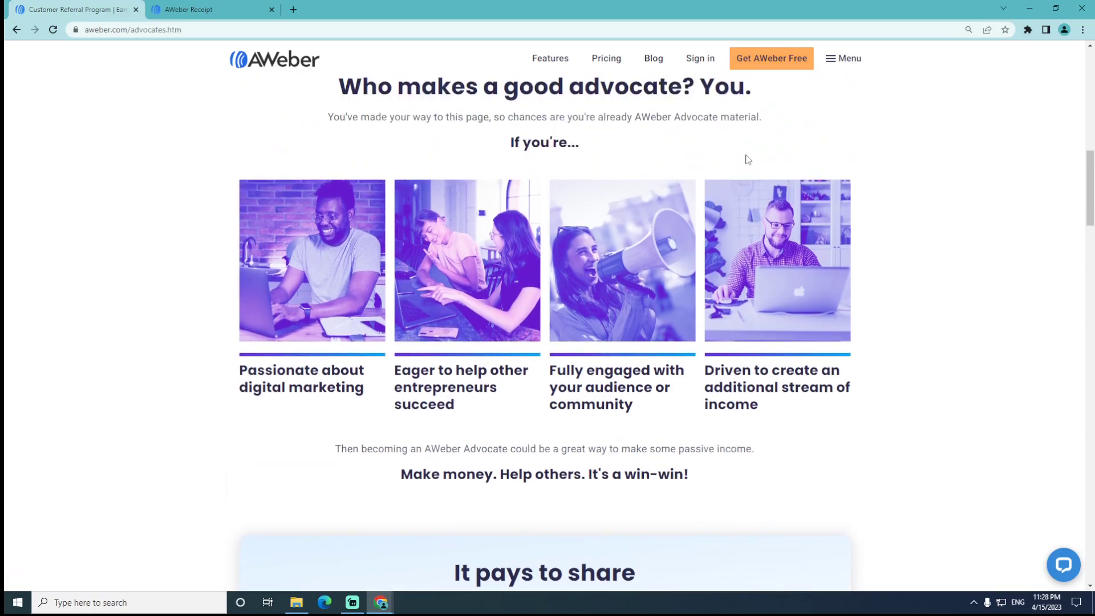
Scroll through the referral page's commission tiers, advocate toolkit and testimonials
scroll(down, 3)
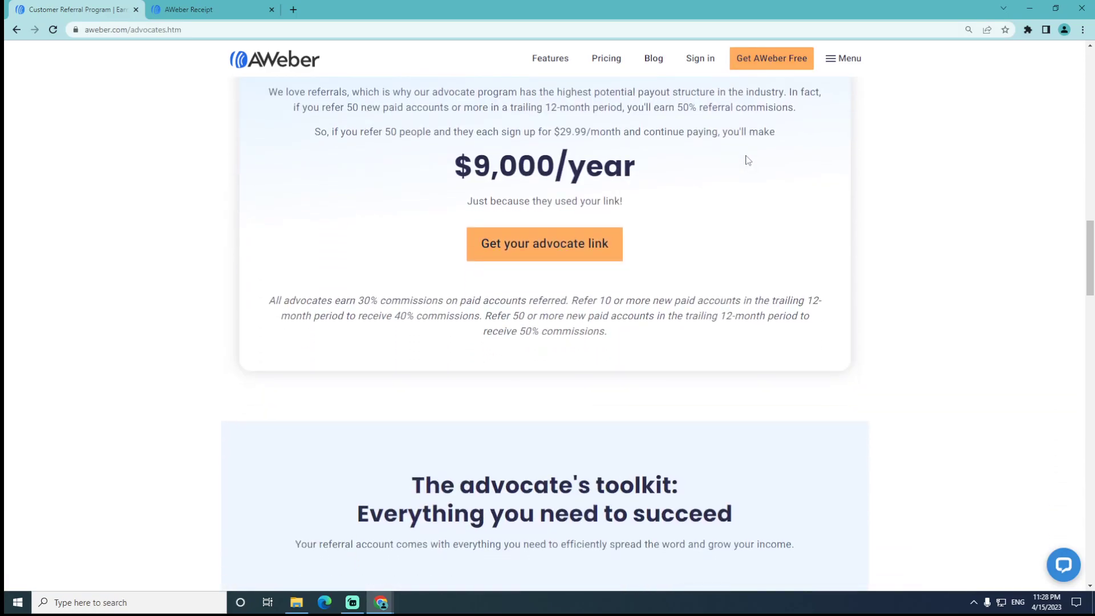
mouse_move(749, 146)
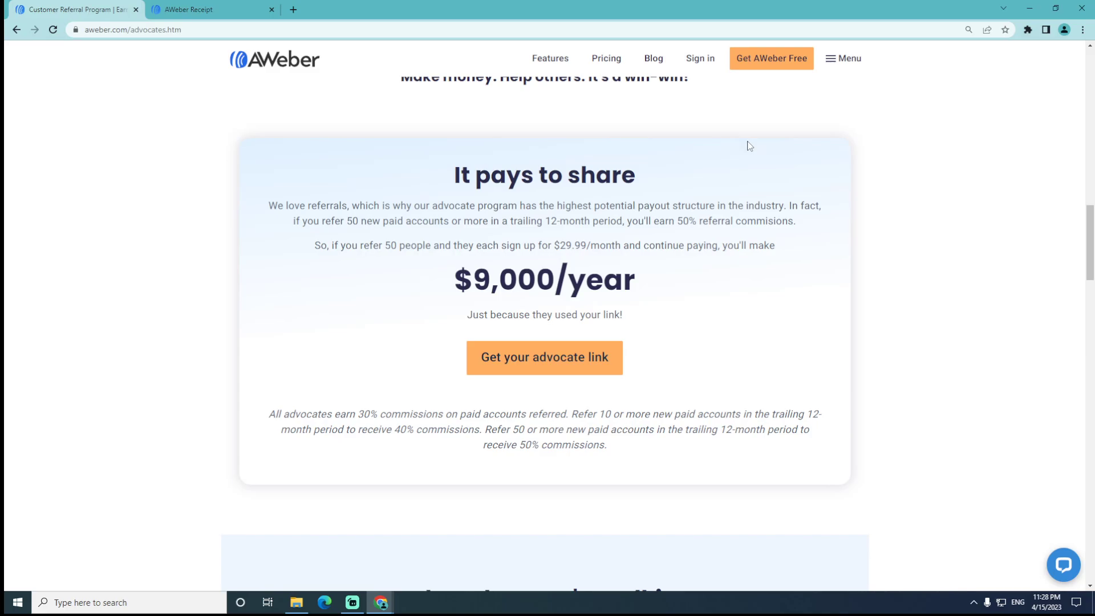
scroll(up, 3)
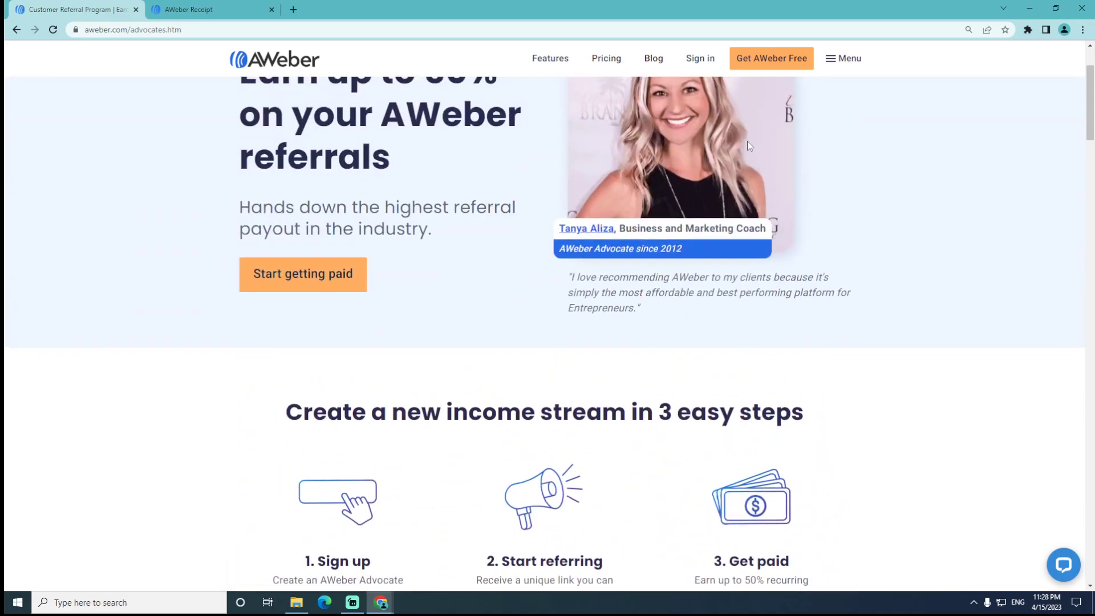
scroll(down, 3)
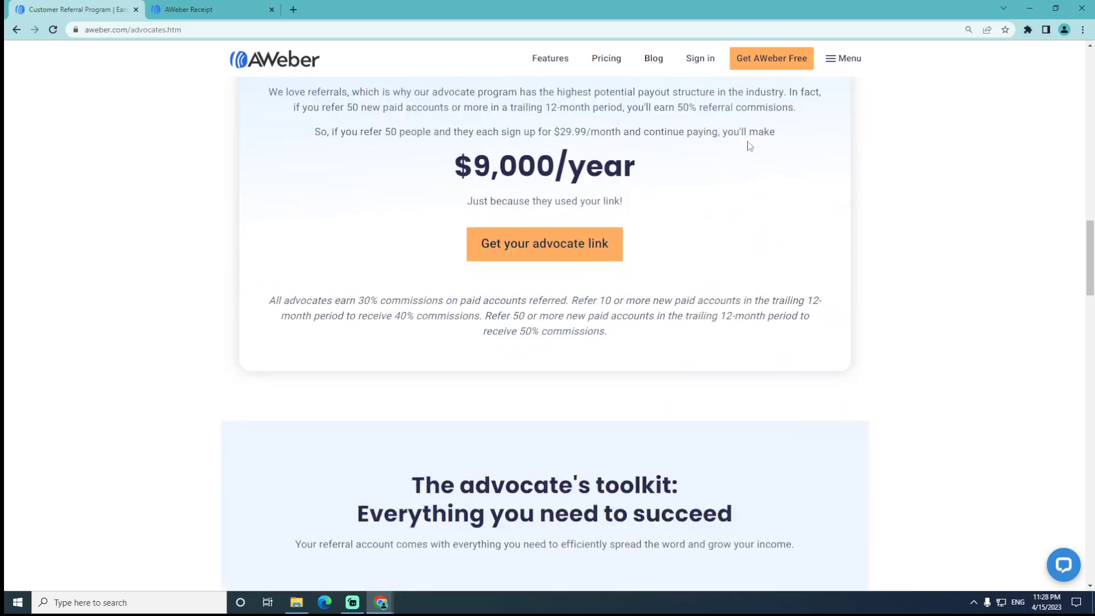
scroll(down, 3)
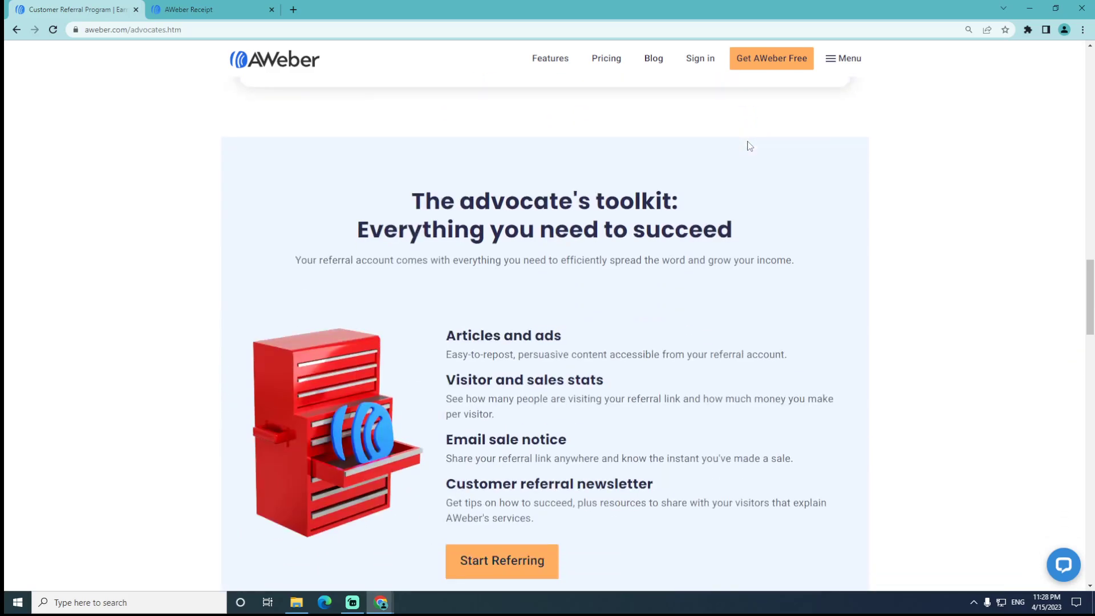
scroll(down, 3)
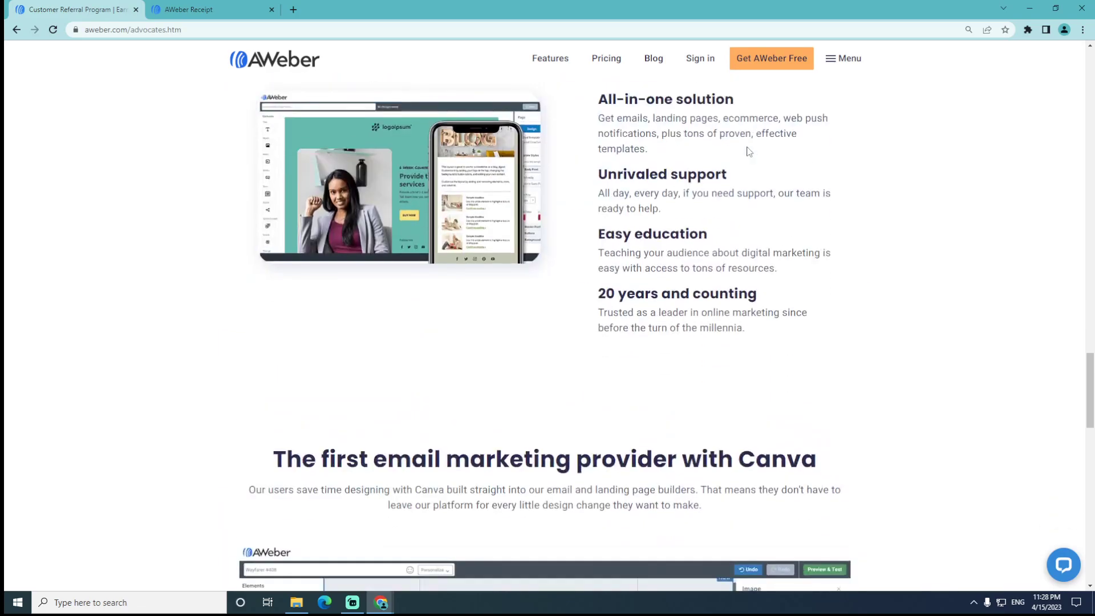
scroll(down, 3)
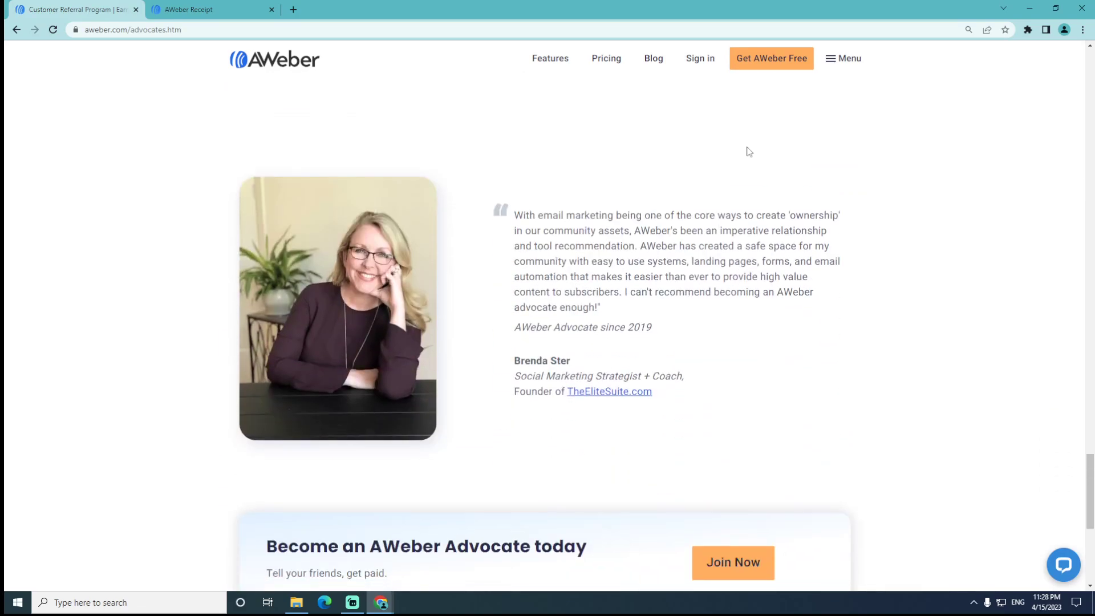
scroll(down, 3)
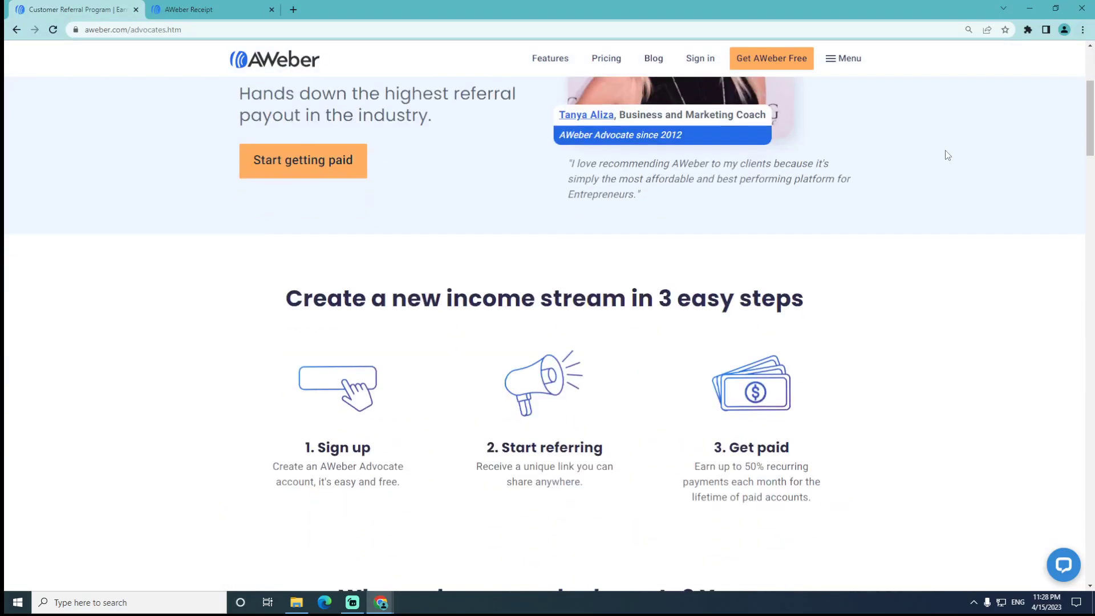
mouse_move(944, 156)
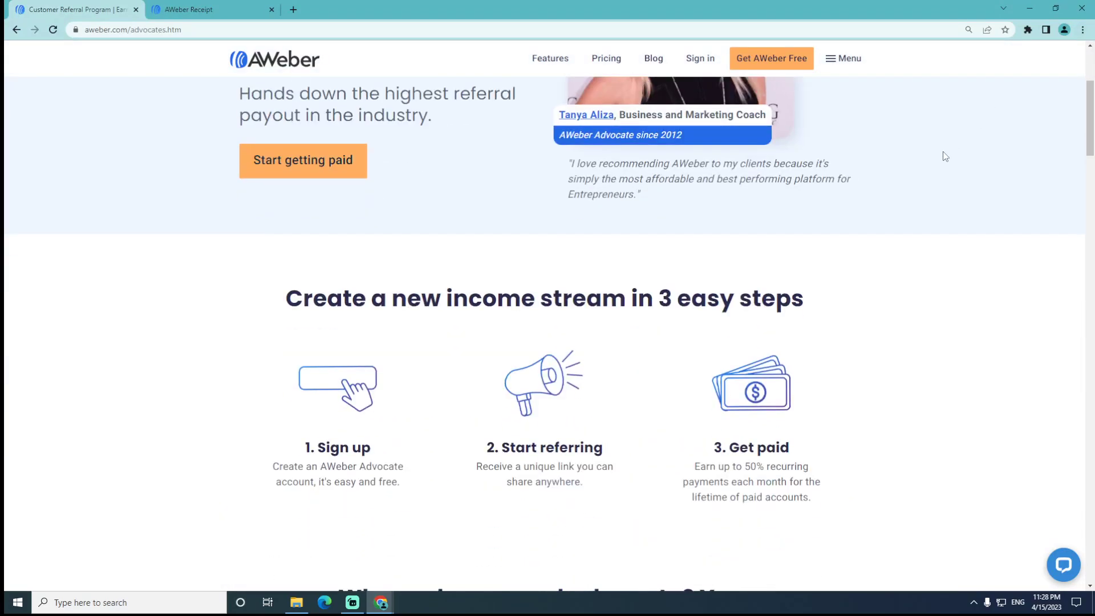